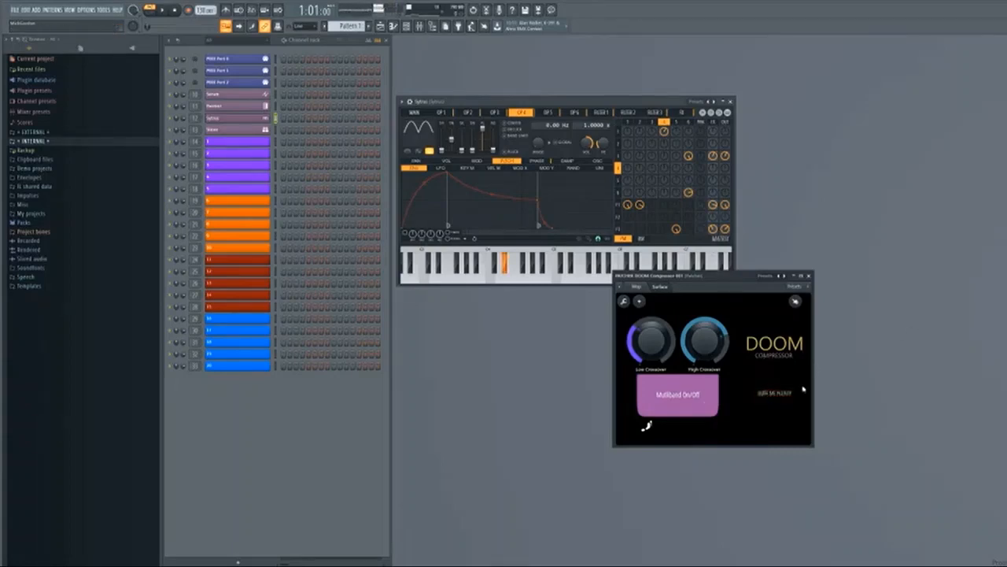
Step: Audition the Sytrus and Harmor sounds with Hurt Me Plenty switched on and off
click(773, 392)
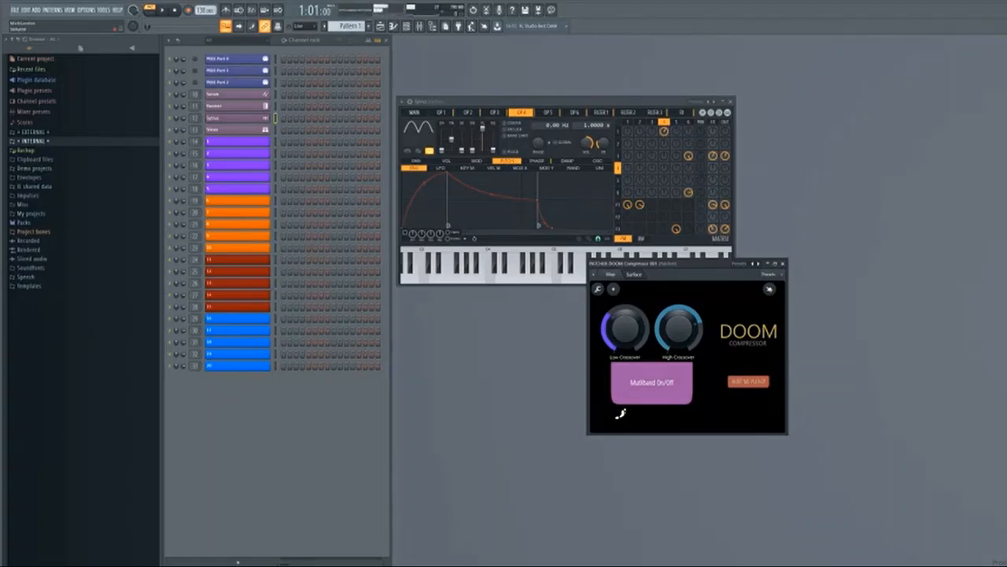
mouse_move(771, 371)
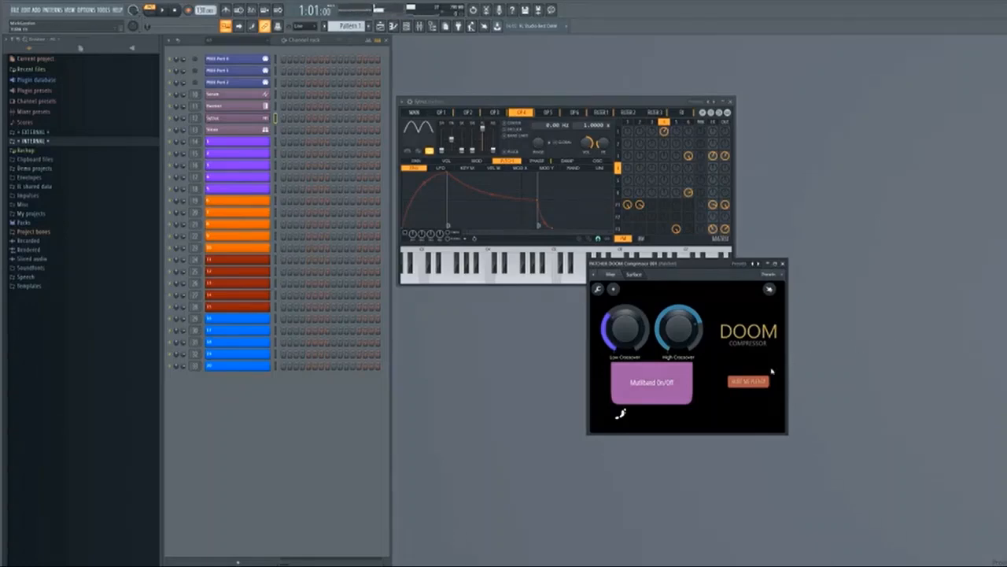
click(748, 381)
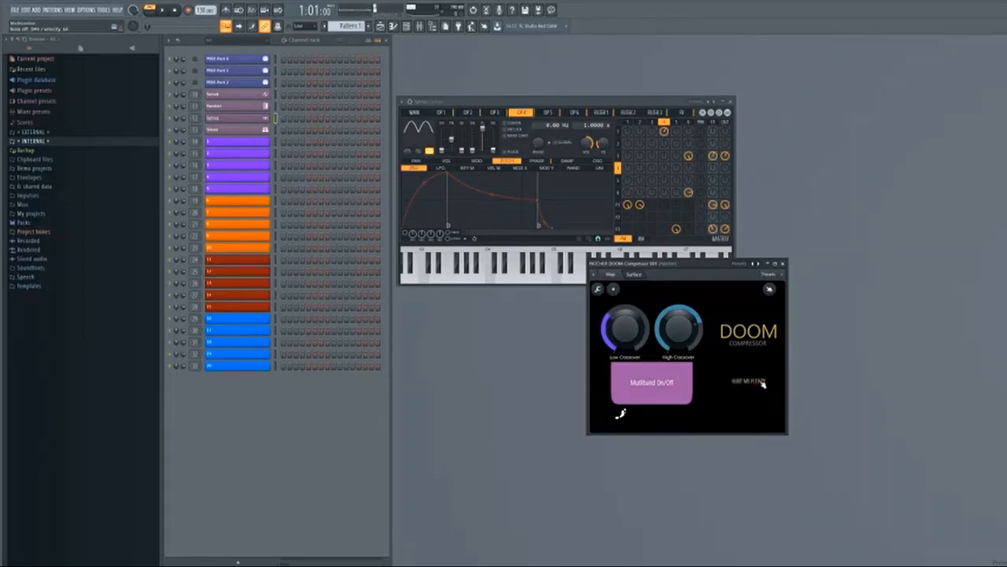
click(747, 381)
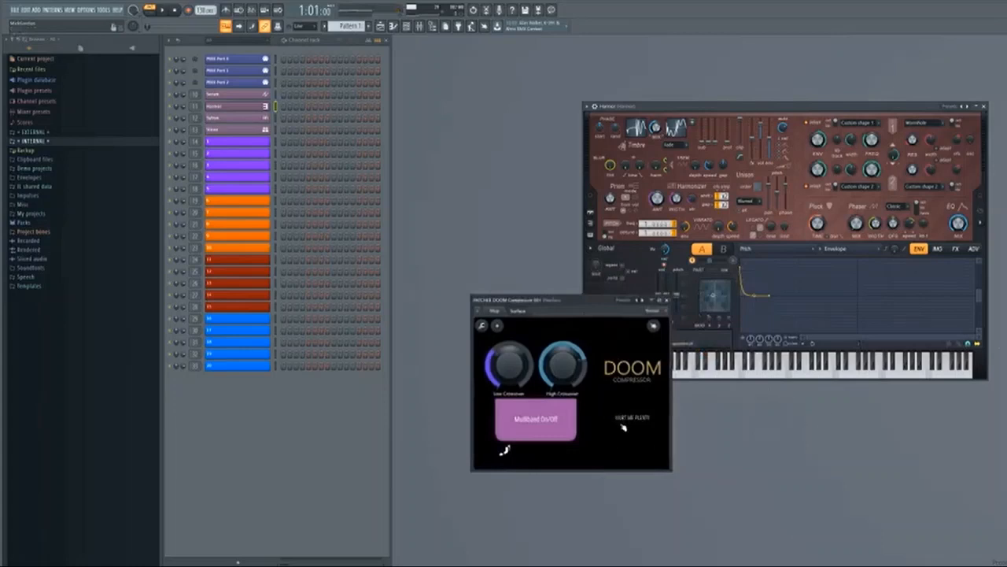
click(632, 417)
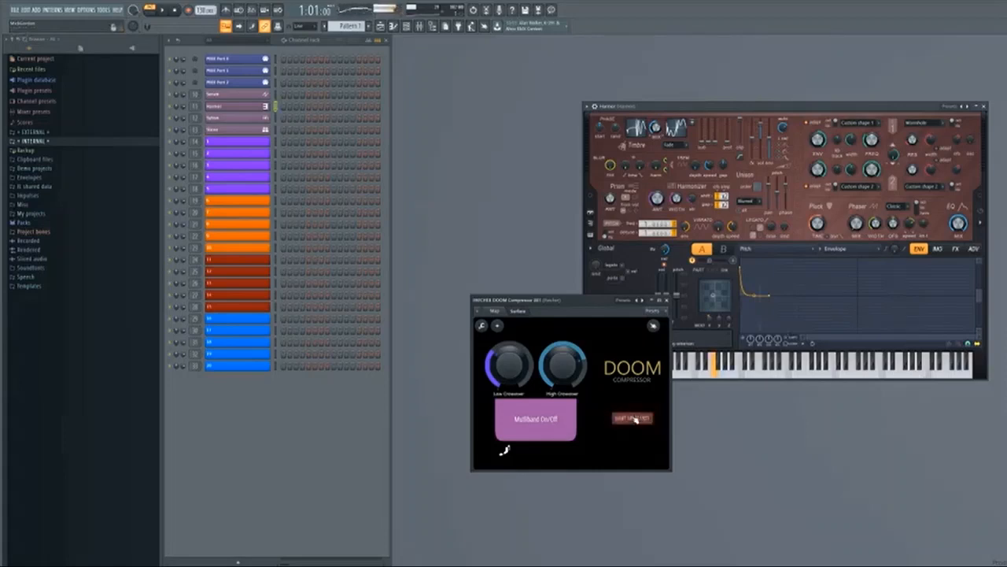
click(632, 417)
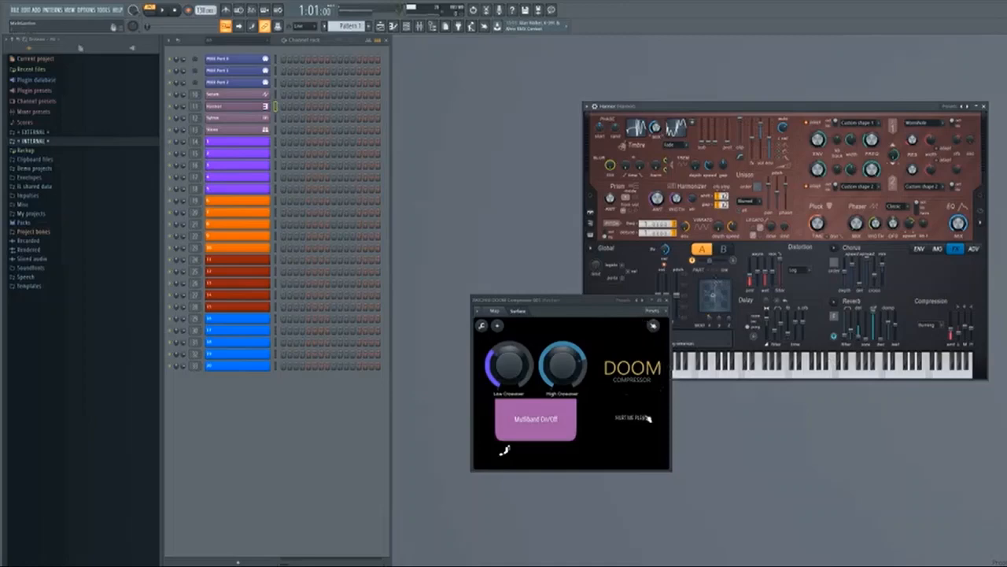
click(631, 417)
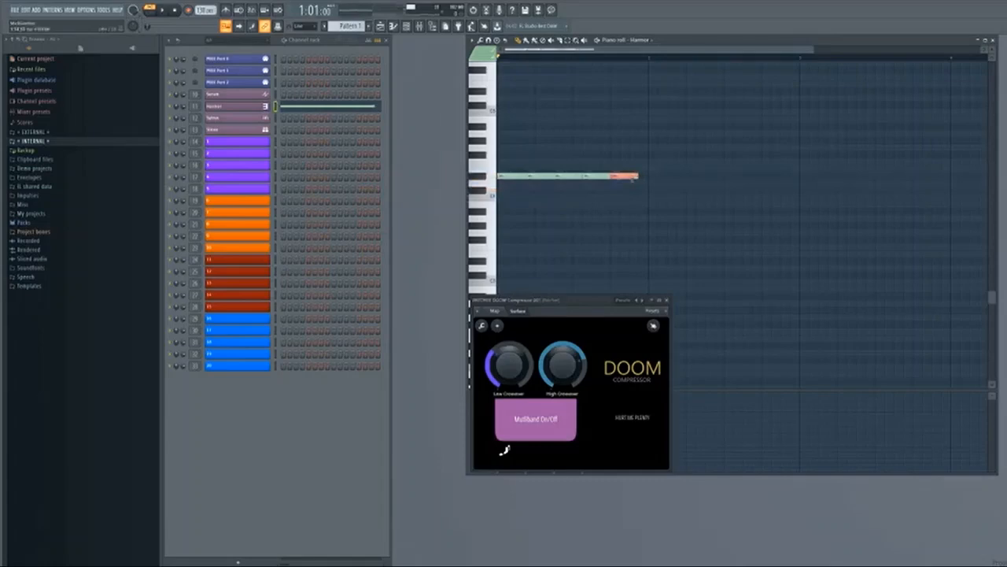
Step: Draw a short higher note in Harmor's piano roll and toggle Hurt Me Plenty during playback
click(642, 189)
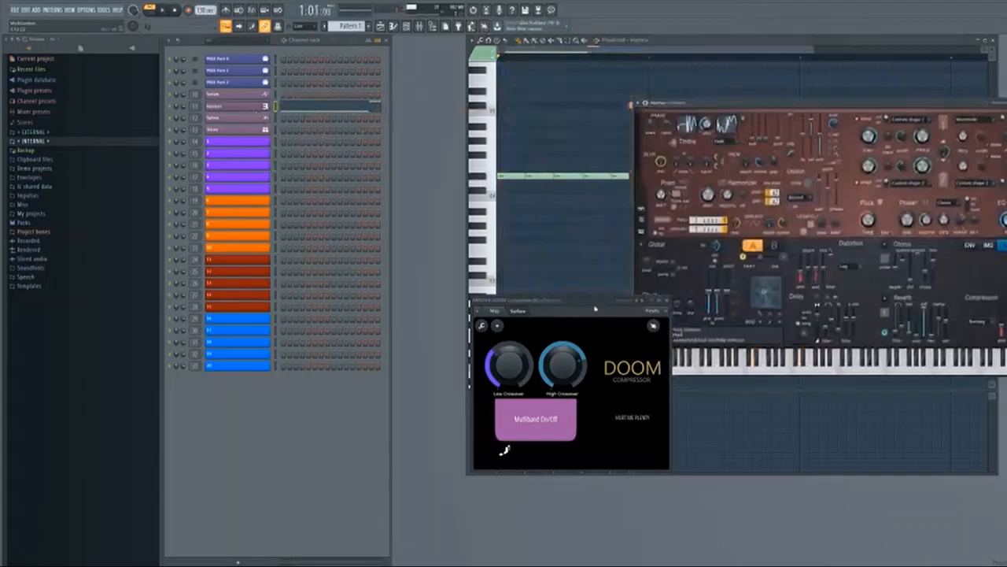
drag(567, 301, 524, 287)
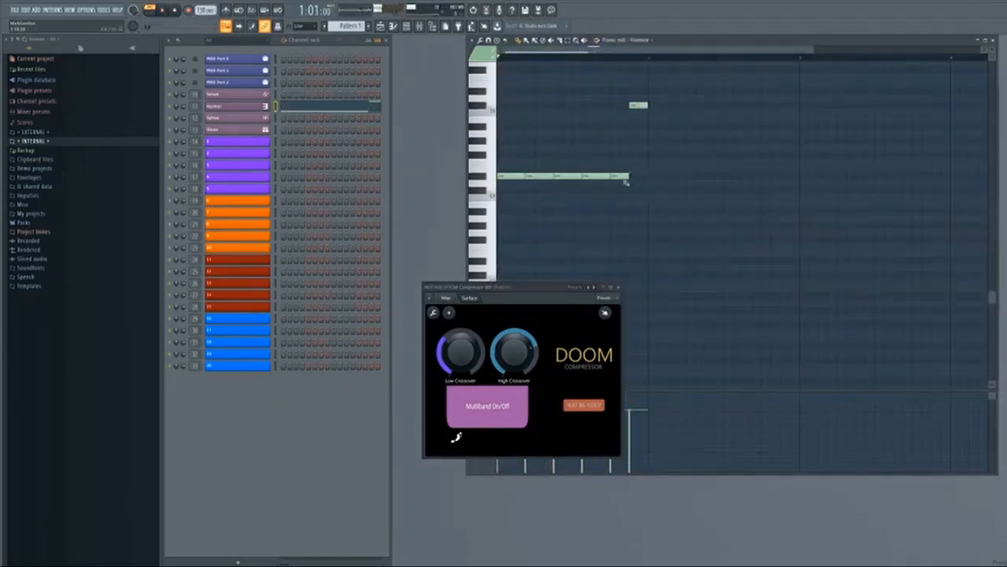
click(562, 175)
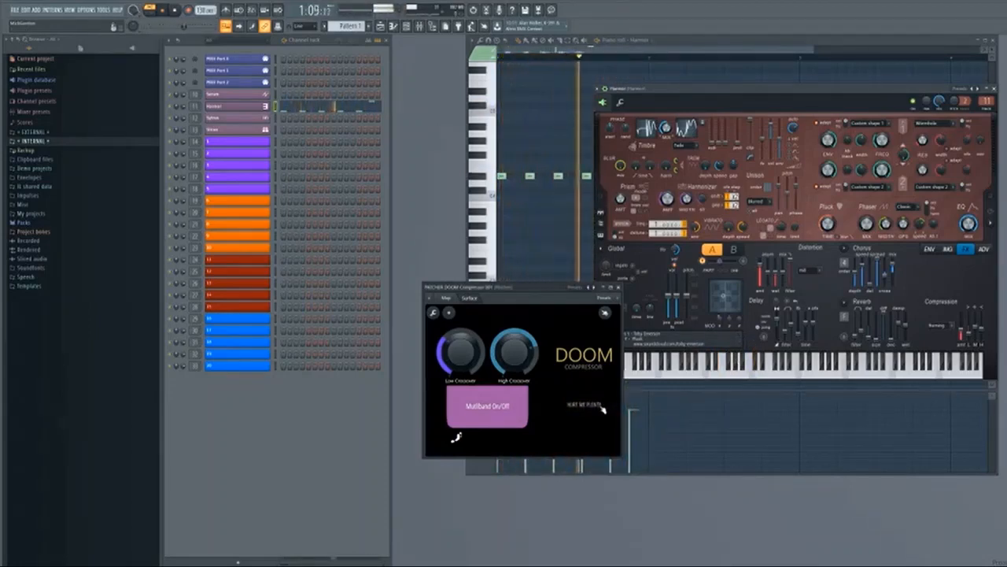
Step: Load the Default Sytrus preset with Hurt Me Plenty enabled
click(583, 407)
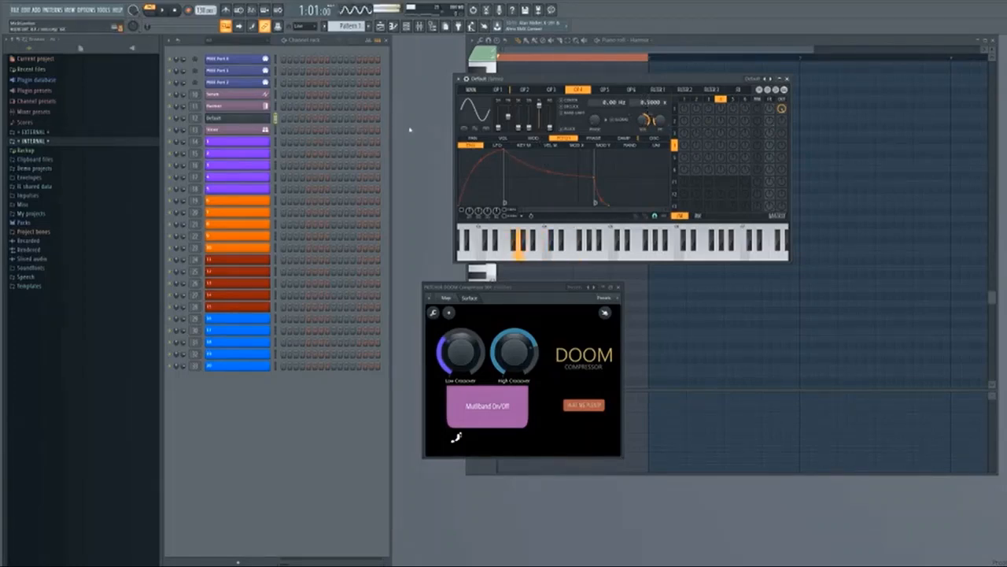
Step: Set Sytrus OP2 ratio to 2.0000 and switch Hurt Me Plenty off, then back on
click(497, 90)
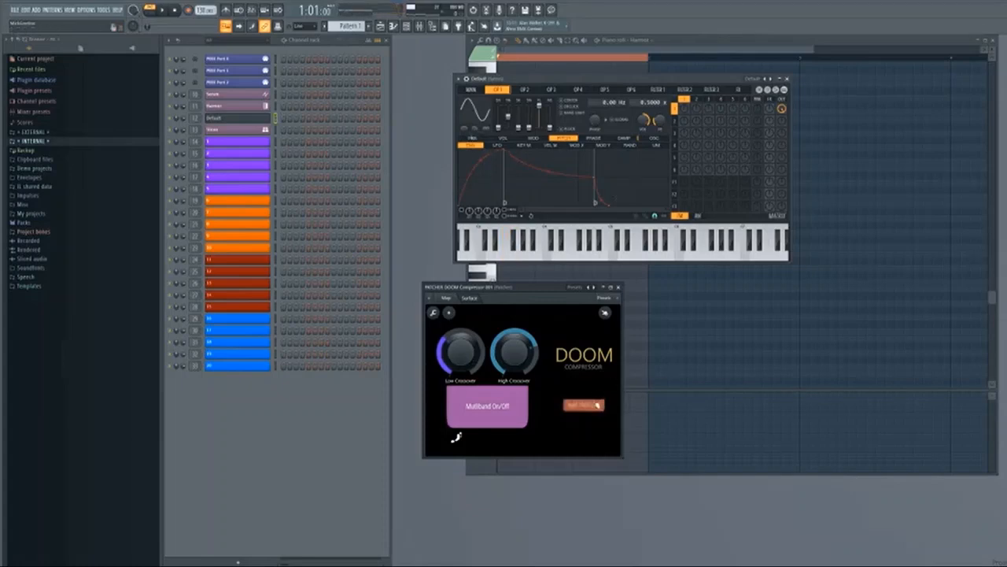
click(524, 89)
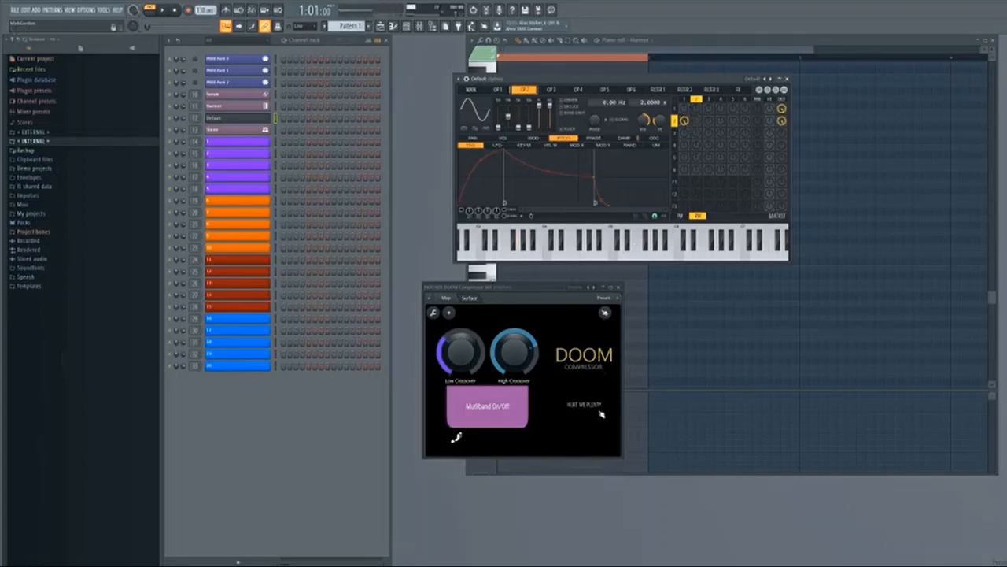
click(584, 405)
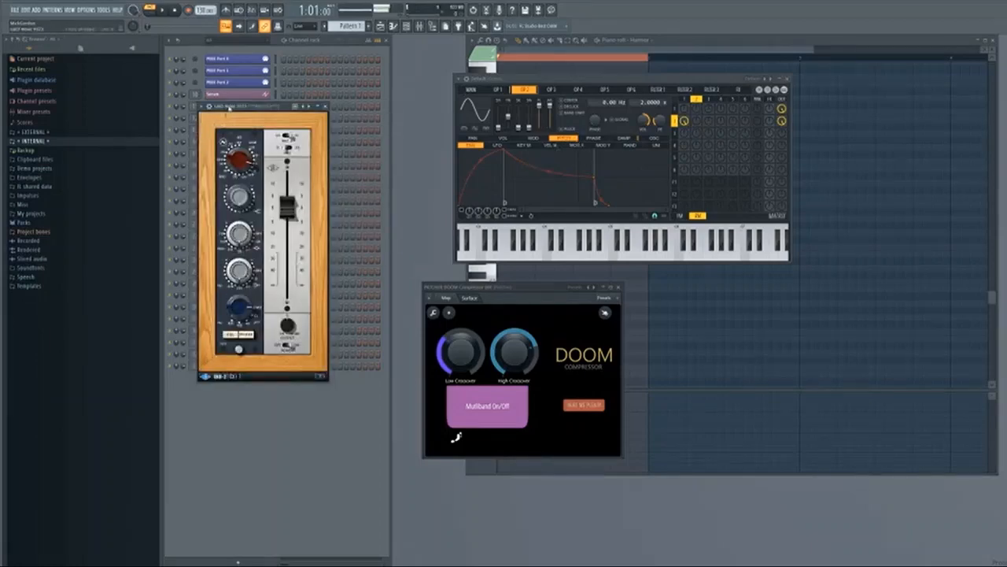
drag(264, 106, 311, 166)
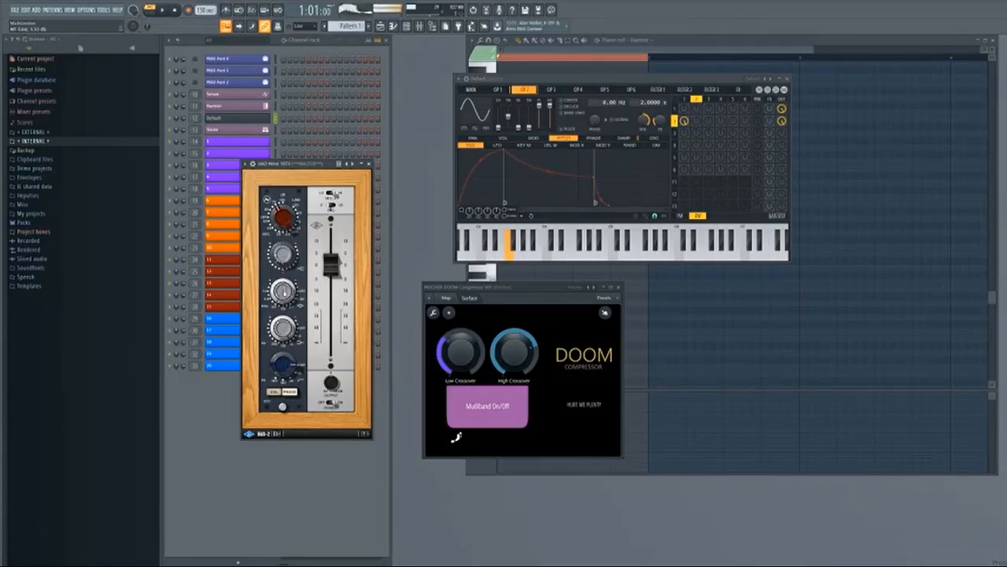
click(584, 404)
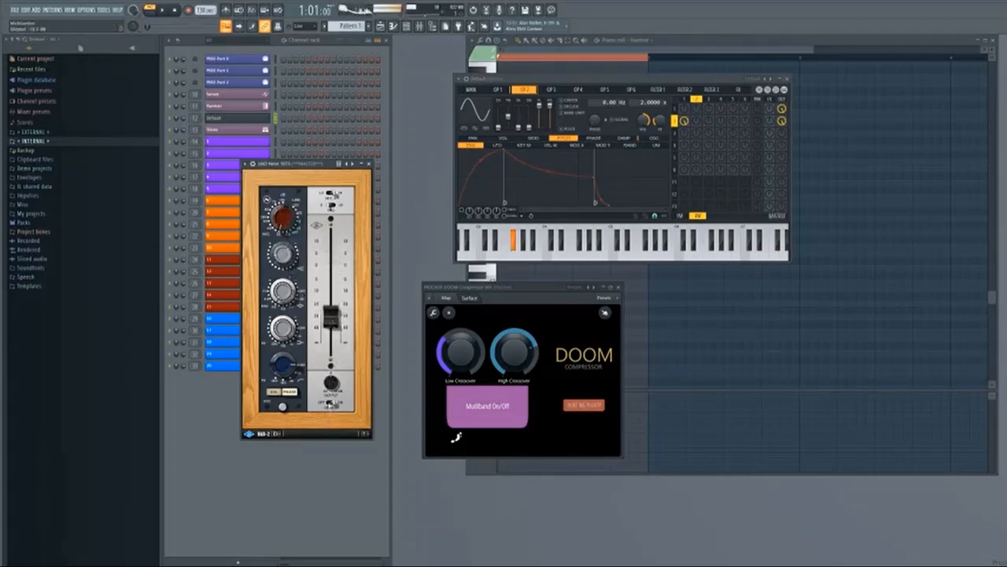
click(584, 405)
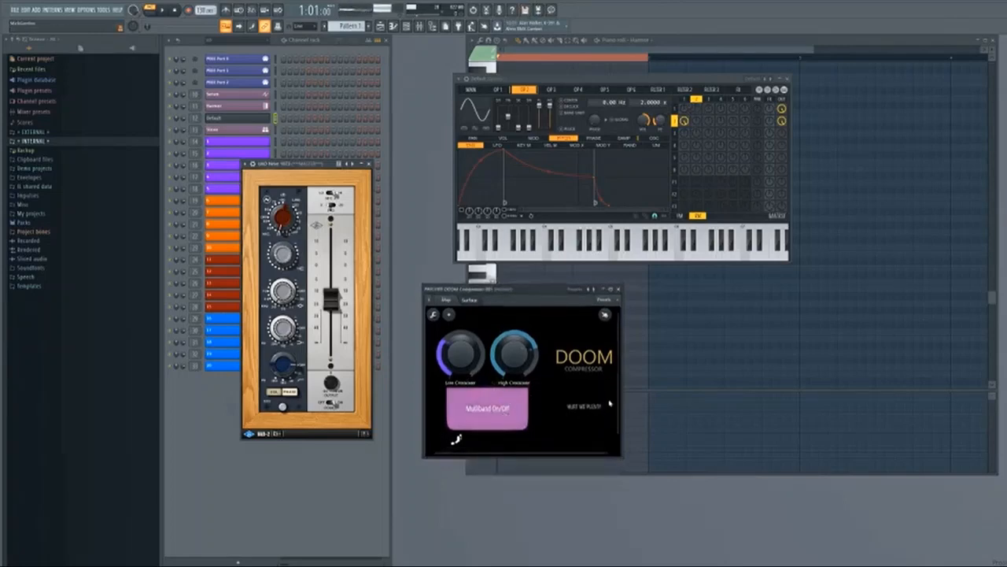
click(583, 407)
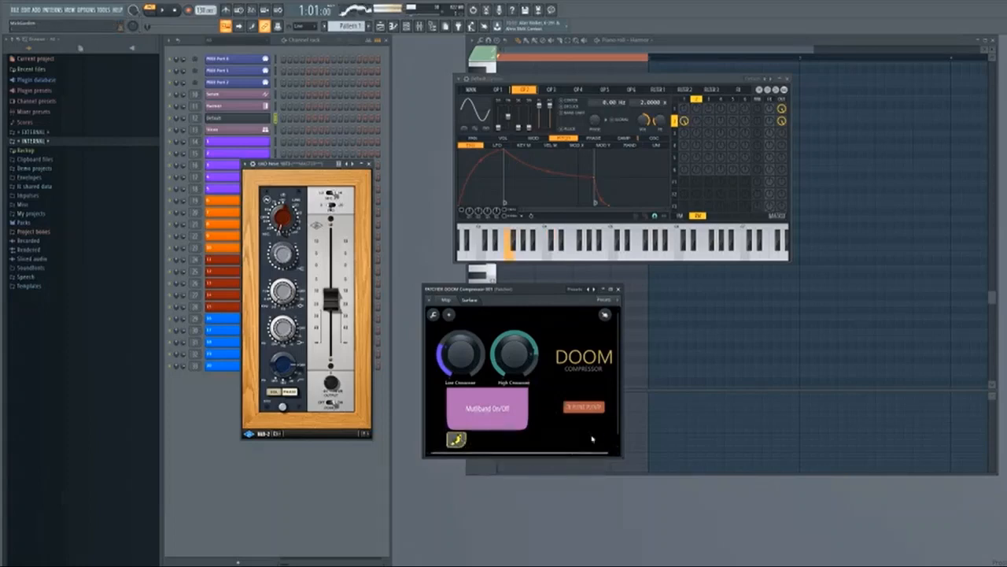
click(584, 406)
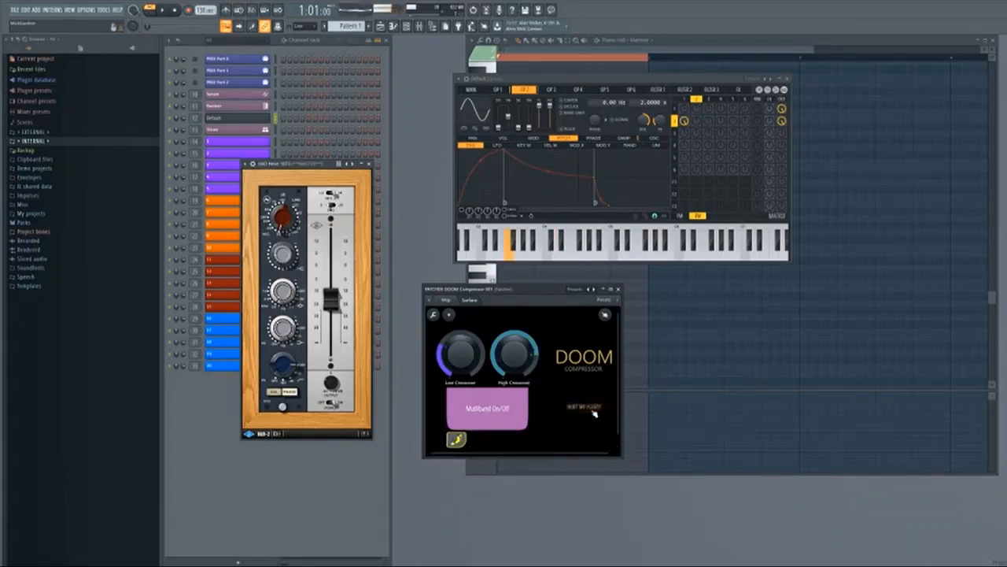
click(584, 407)
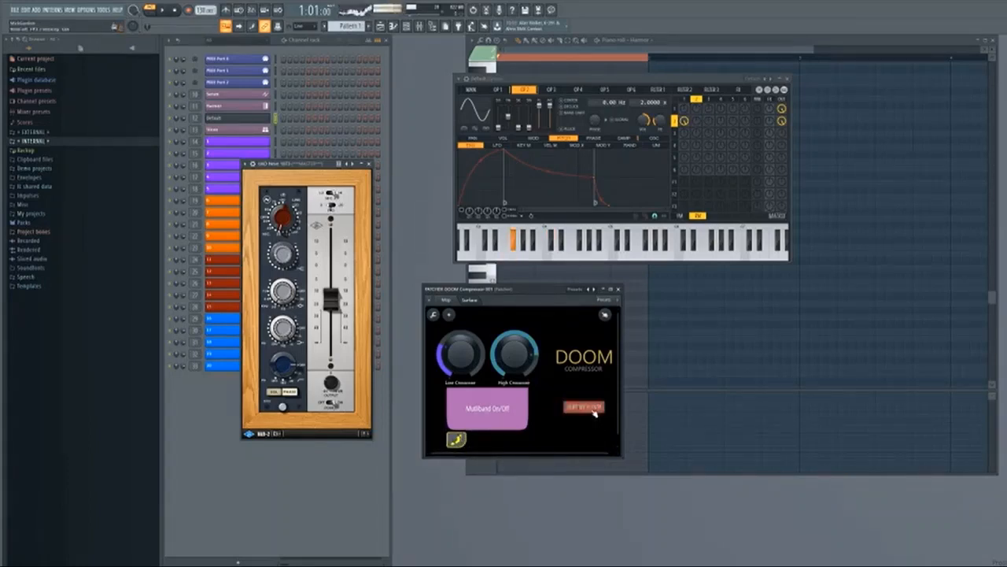
click(583, 407)
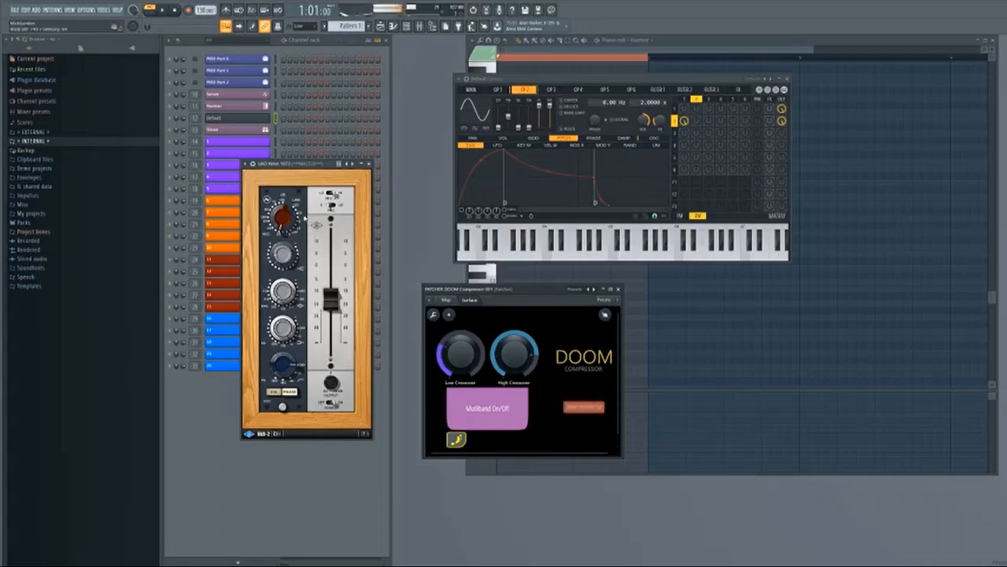
click(584, 406)
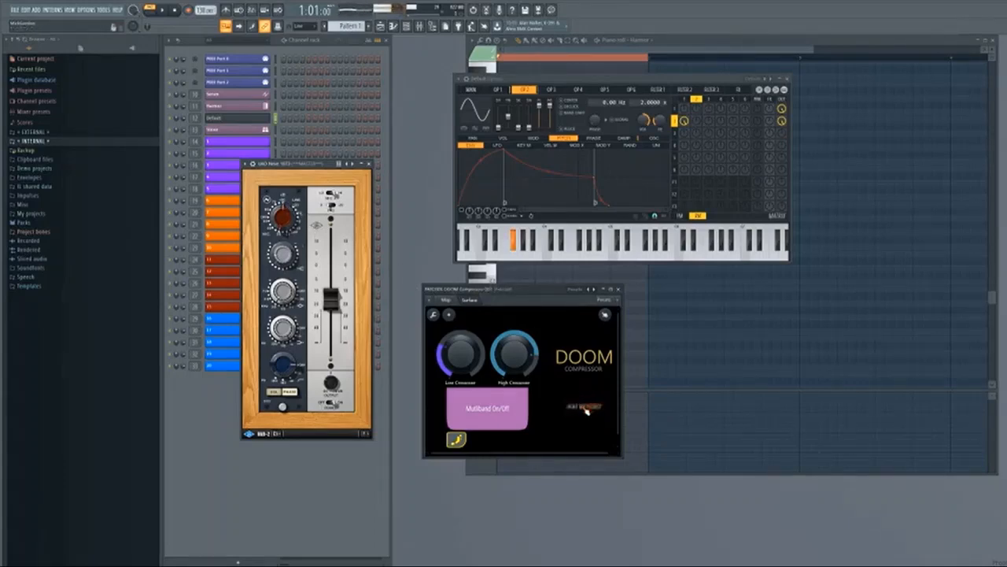
click(584, 407)
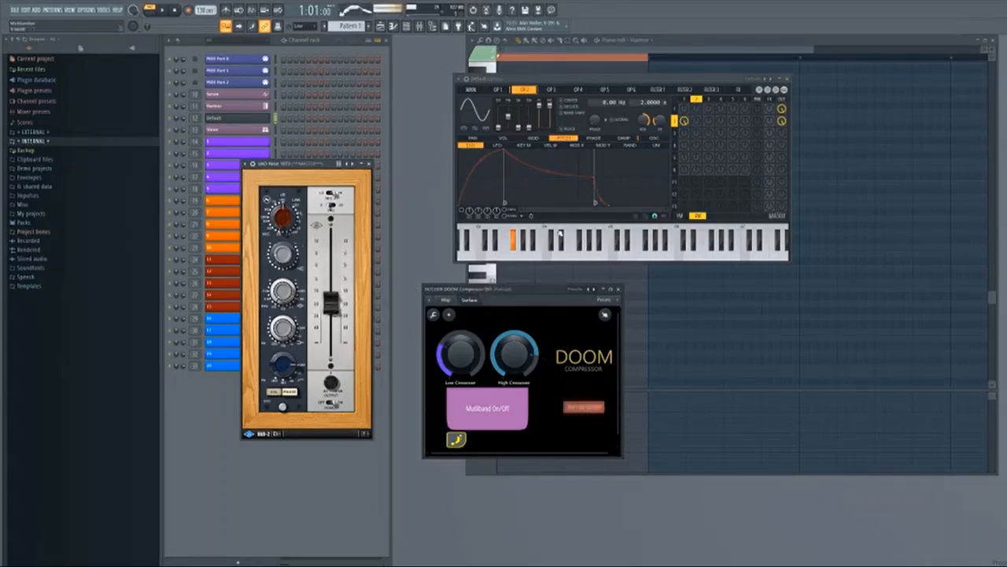